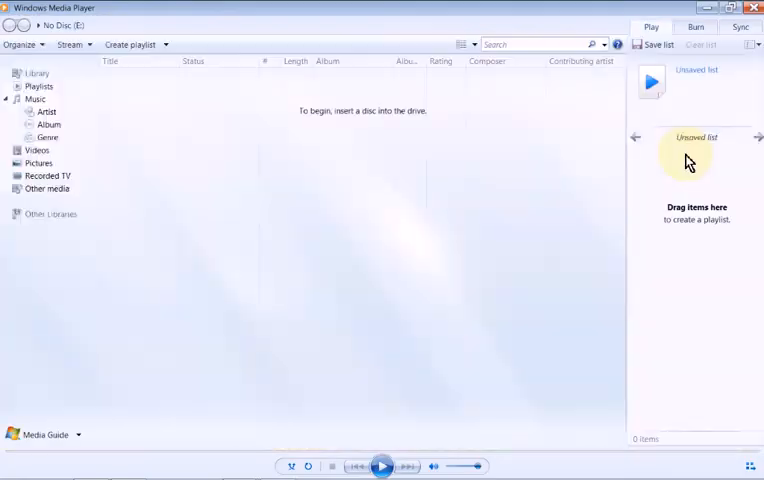
pyautogui.moveTo(584, 180)
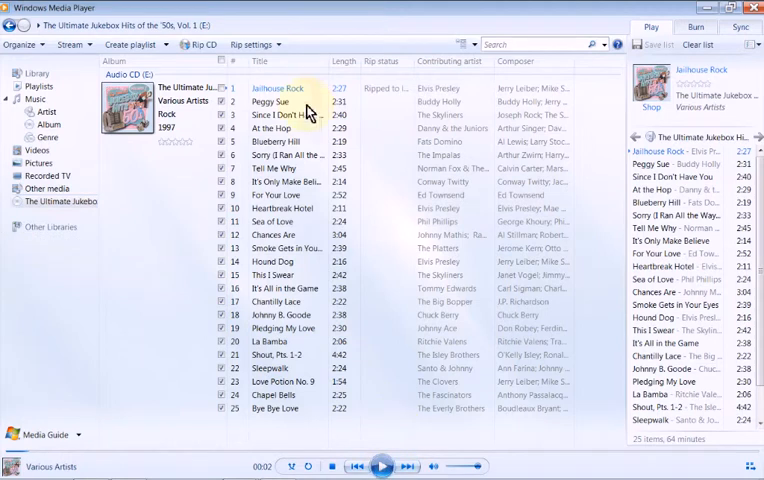
pyautogui.moveTo(236, 24)
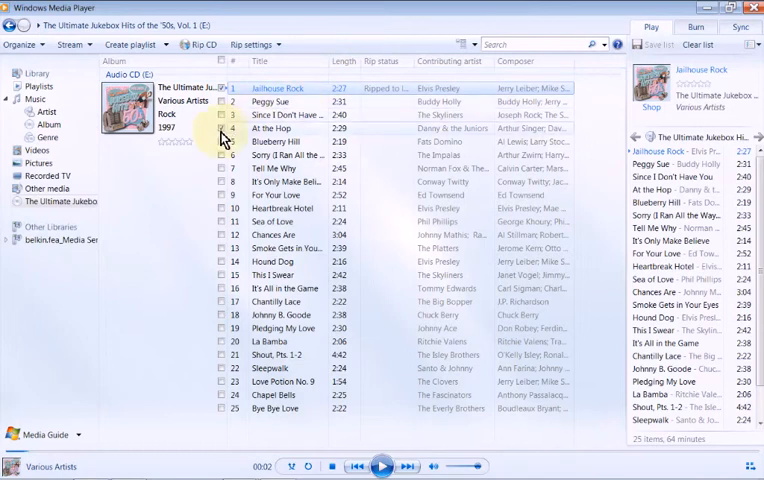
pyautogui.moveTo(210, 48)
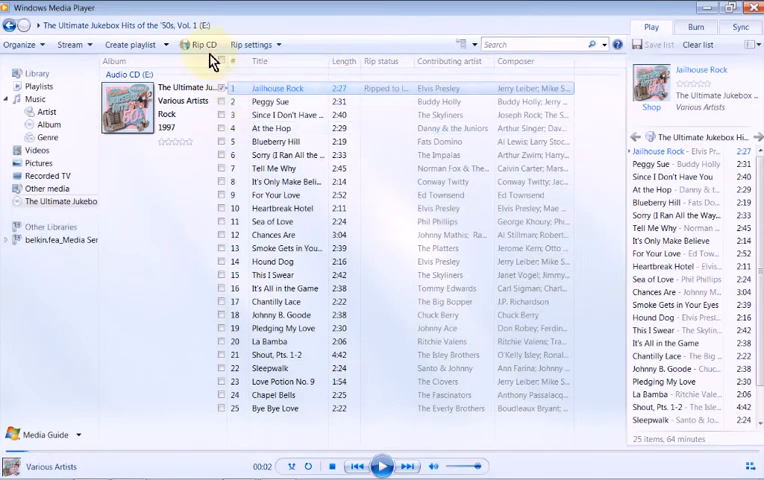
pyautogui.click(200, 44)
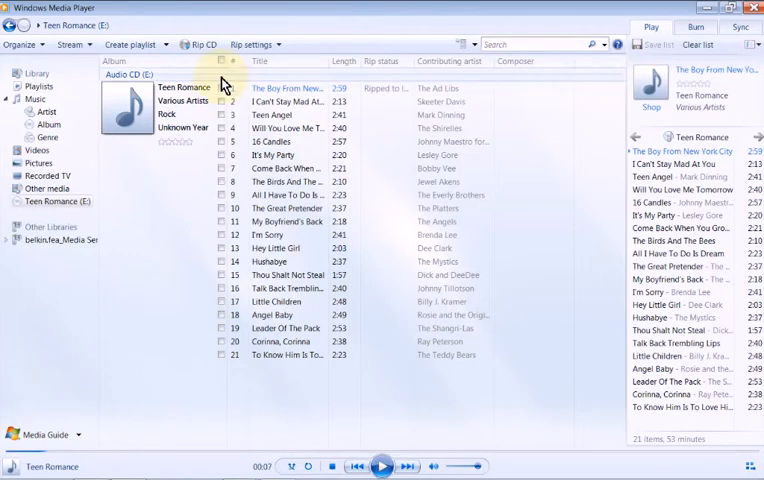
# Rip the checked track The Boy From New York City from the Teen Romance disc into the library
pyautogui.click(200, 44)
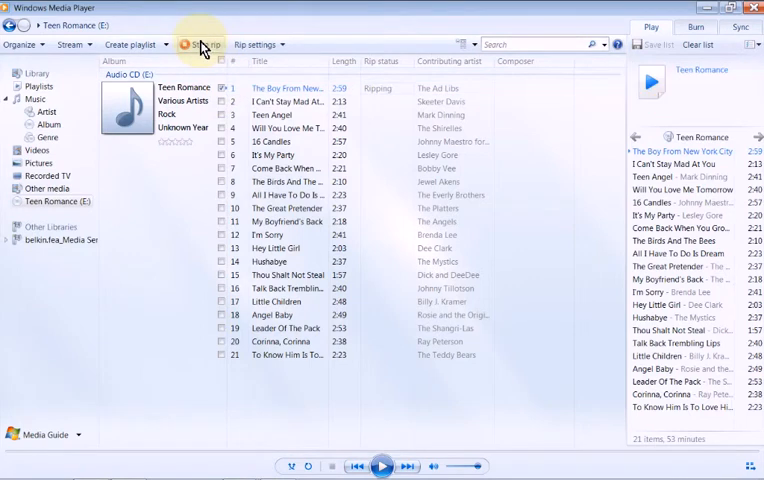
pyautogui.click(196, 44)
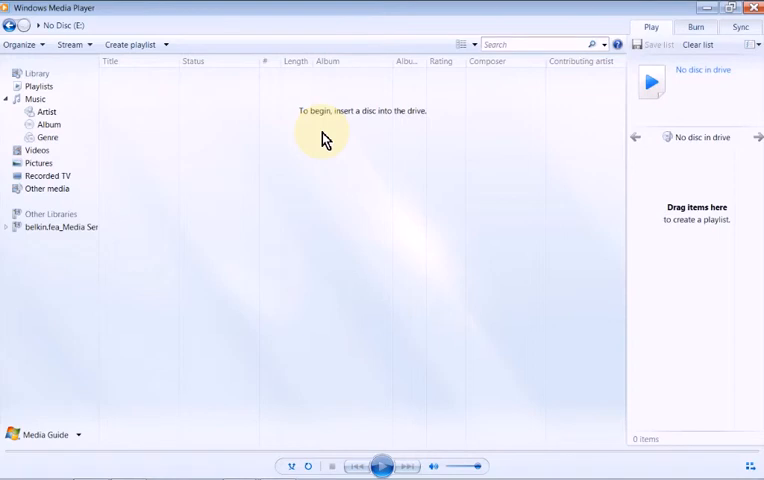
pyautogui.moveTo(320, 118)
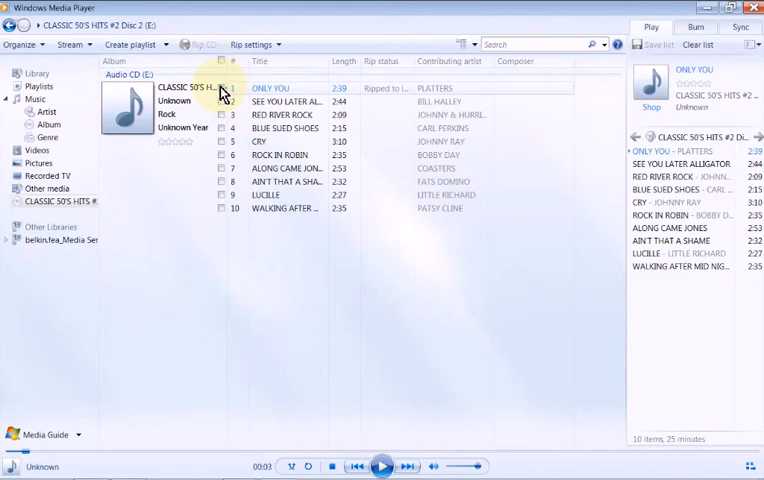
# Rip the checked track Only You from the Classic 50's Hits #2 disc into the library
pyautogui.click(198, 44)
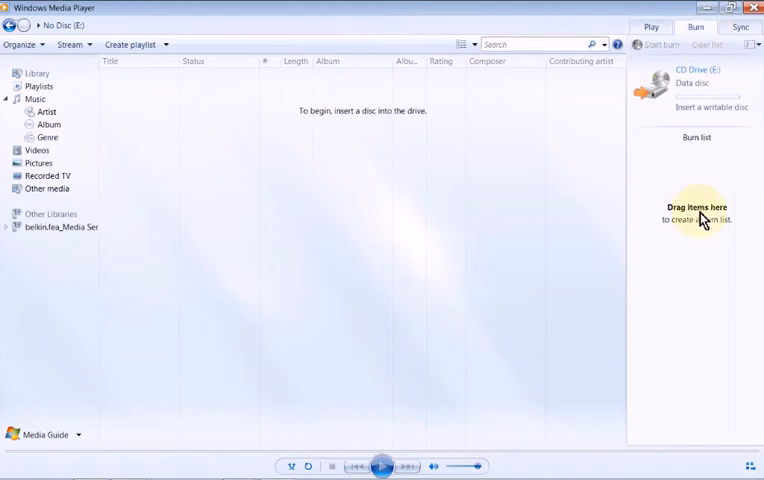
pyautogui.moveTo(696, 236)
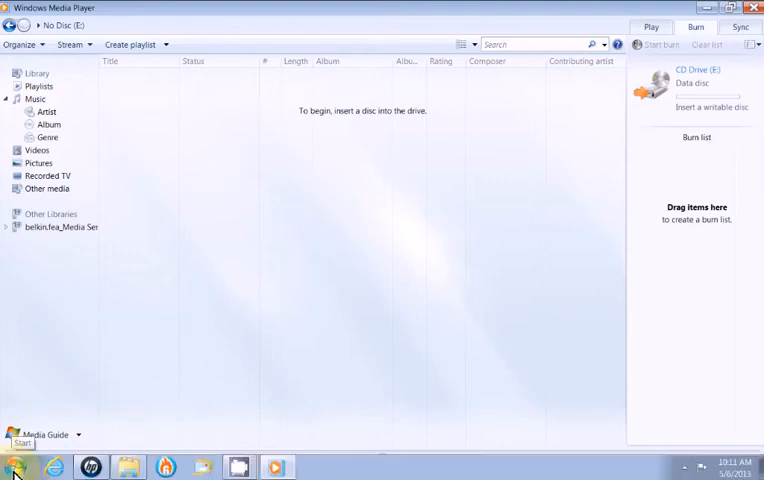
# Bring up the Windows start menu to reach the Music library folder
pyautogui.click(16, 468)
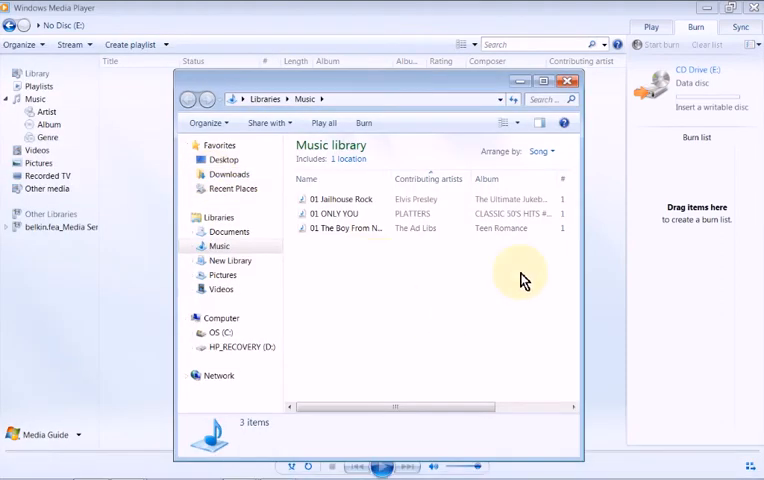
pyautogui.moveTo(550, 152)
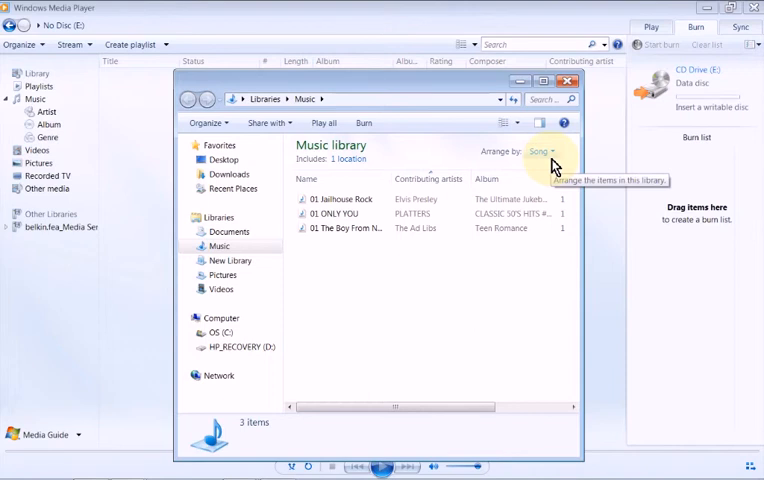
# Arrange the Explorer Music library by song so the three ripped tracks are listed
pyautogui.click(544, 152)
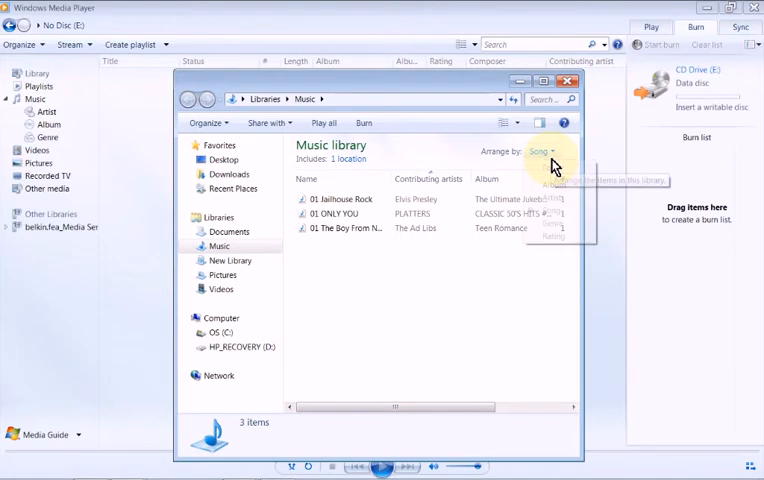
pyautogui.click(544, 152)
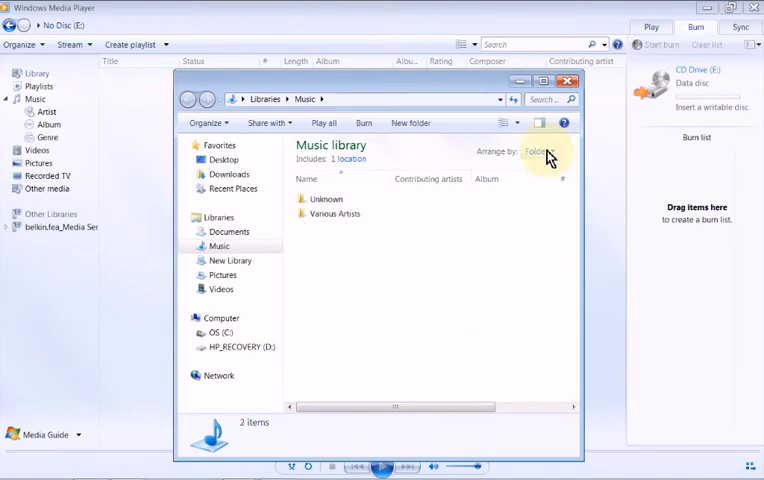
pyautogui.click(538, 152)
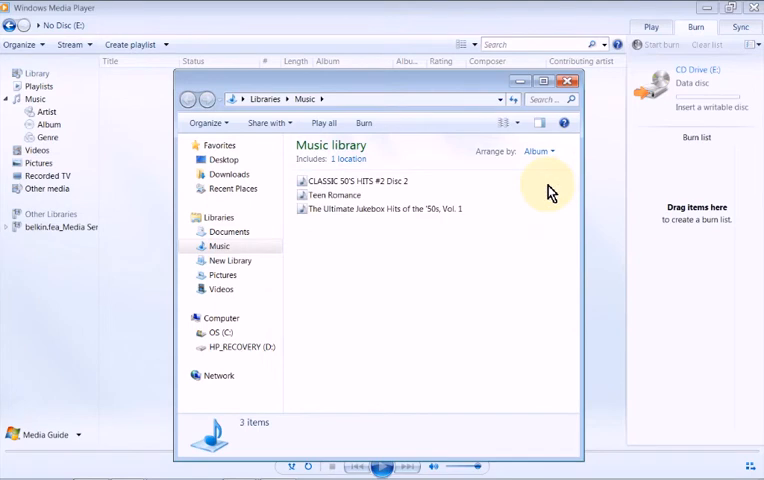
pyautogui.moveTo(544, 156)
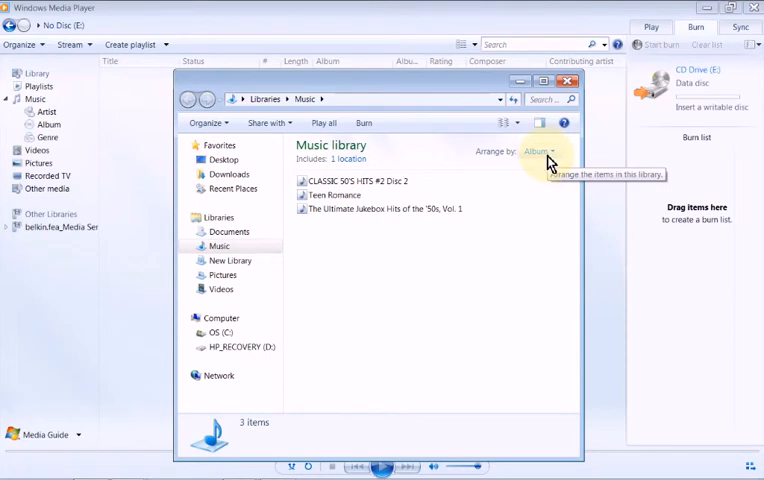
pyautogui.click(538, 152)
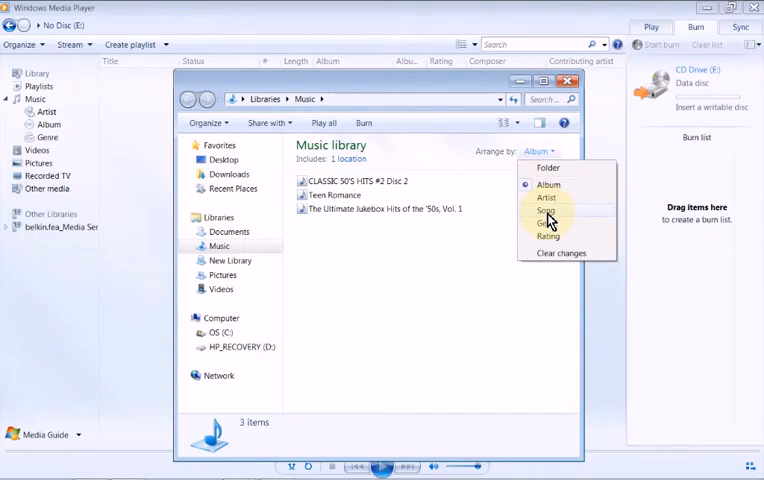
pyautogui.click(546, 212)
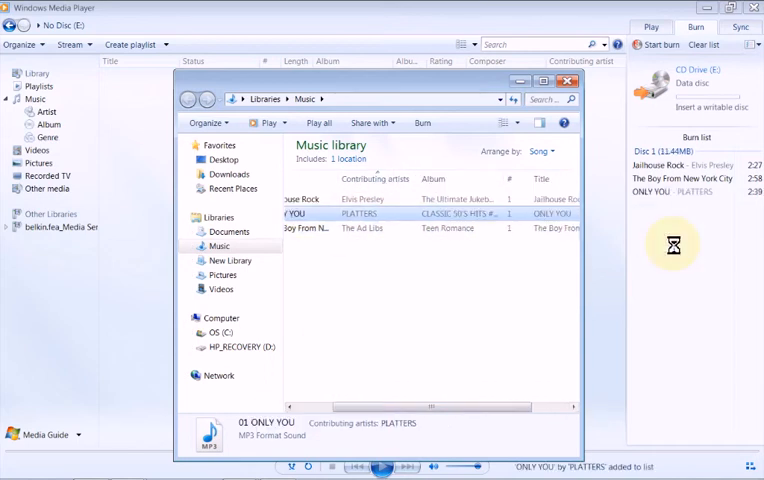
# Add Jailhouse Rock, Only You and The Boy From New York City to the burn list
pyautogui.click(568, 80)
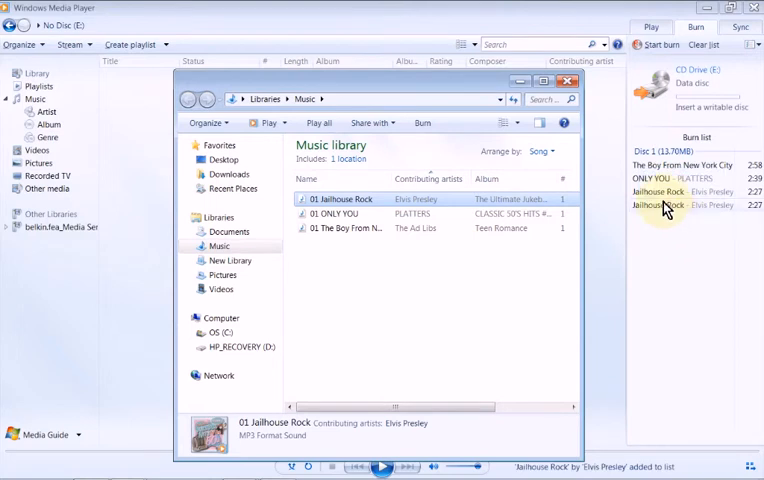
pyautogui.moveTo(676, 208)
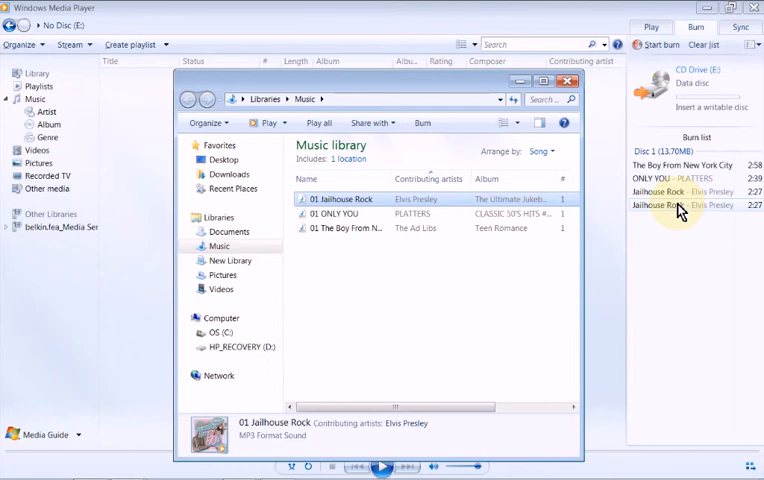
pyautogui.click(568, 80)
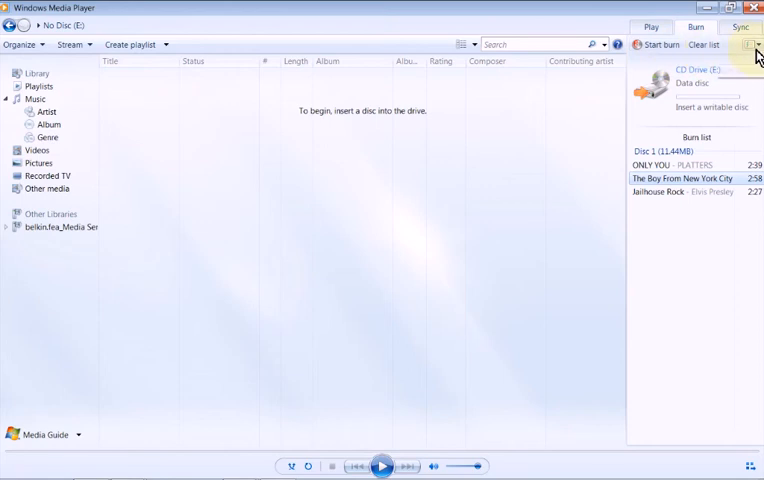
pyautogui.moveTo(756, 44)
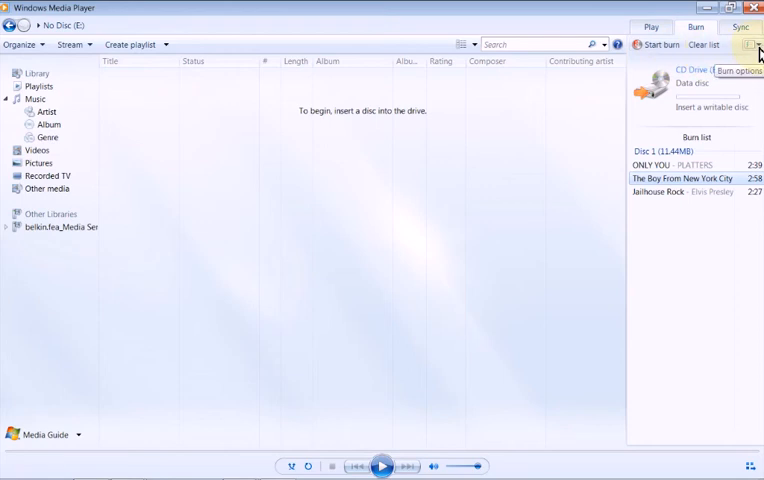
pyautogui.click(752, 44)
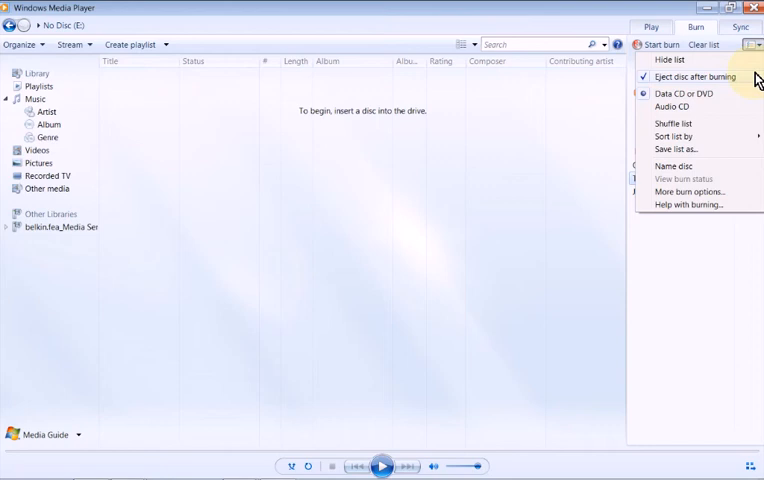
pyautogui.moveTo(690, 92)
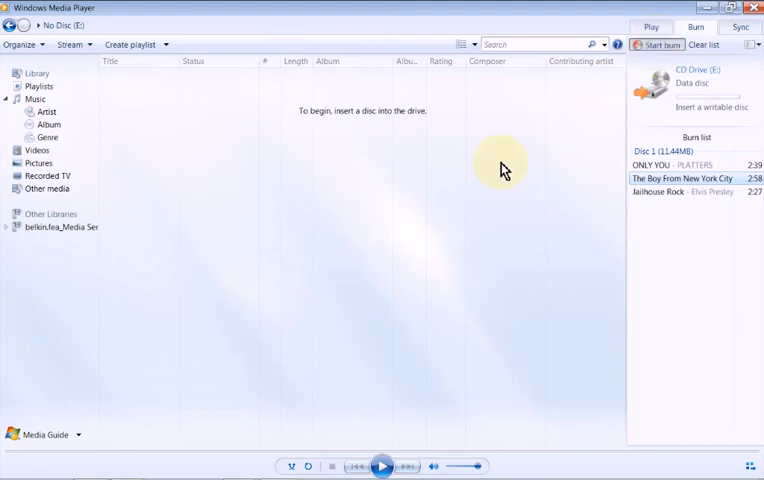
# Start burning the three-track data disc and cancel the Insert Media blank-disc prompt
pyautogui.click(656, 44)
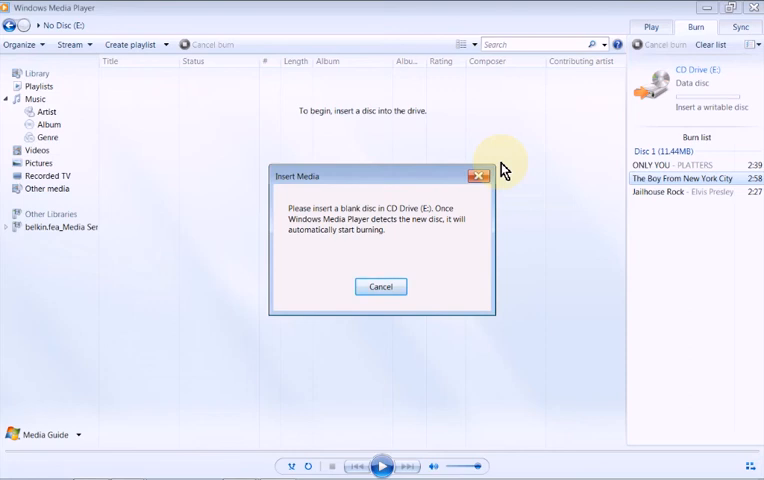
pyautogui.moveTo(612, 208)
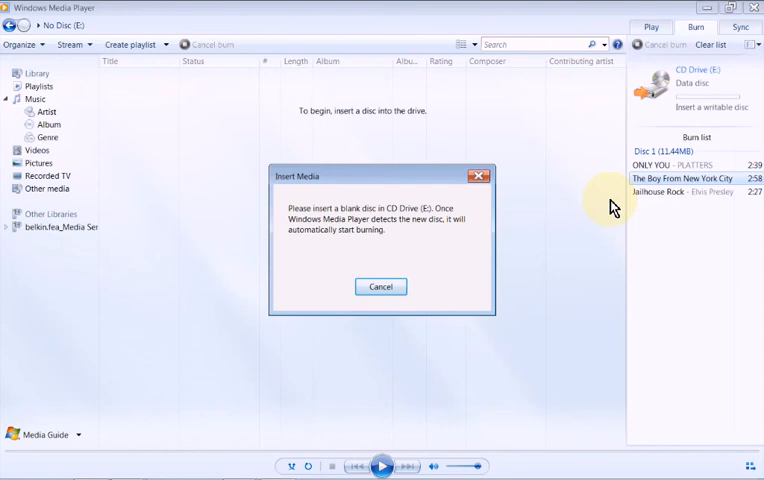
pyautogui.moveTo(508, 230)
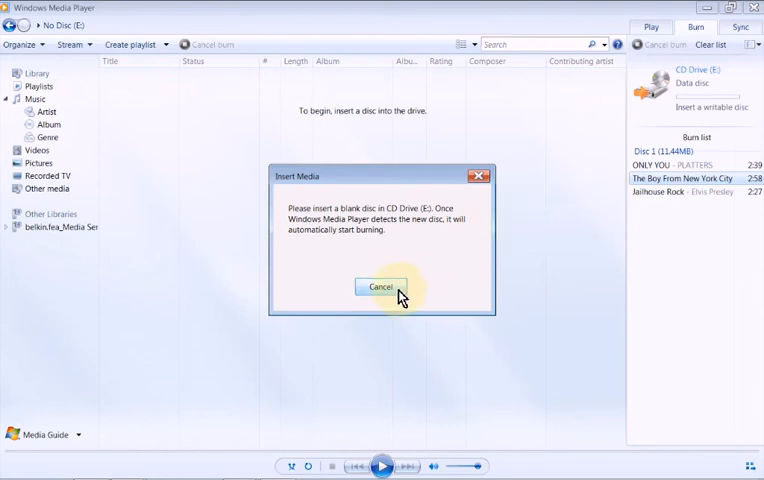
pyautogui.click(380, 288)
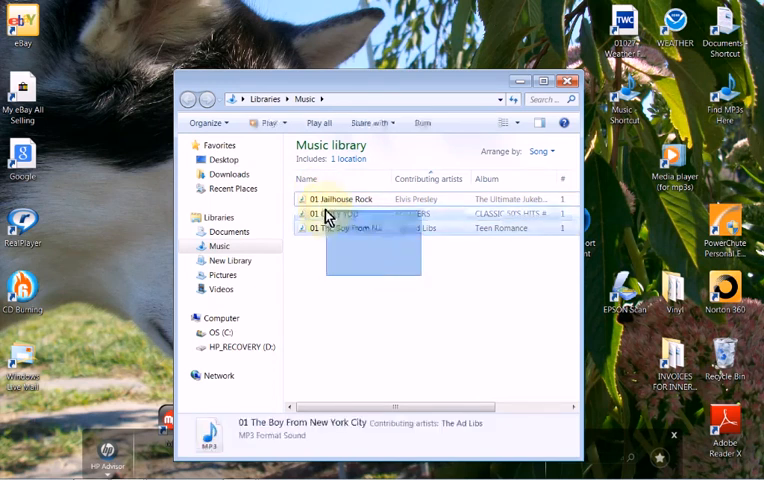
# Delete all three ripped tracks from the Music library, moving them to the Recycle Bin
pyautogui.click(340, 200)
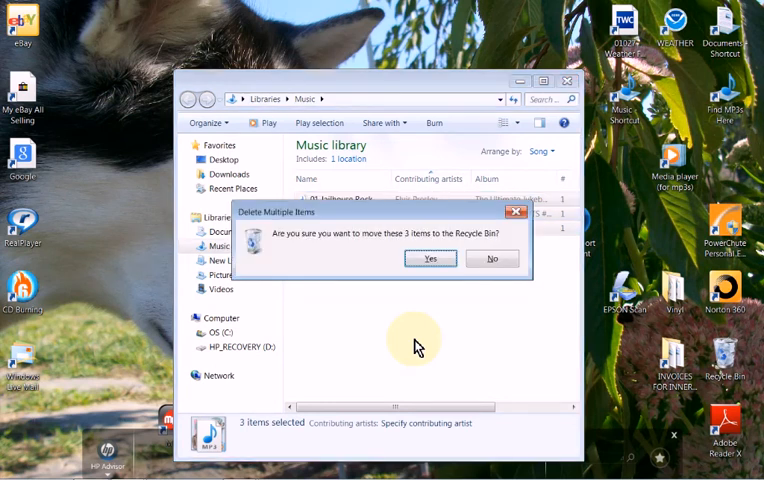
pyautogui.click(428, 258)
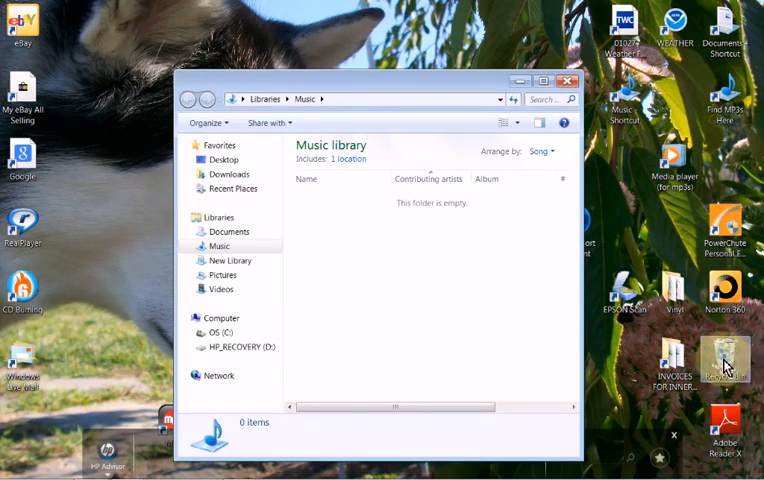
# Empty the Recycle Bin, permanently erasing the three deleted songs
pyautogui.rightClick(724, 360)
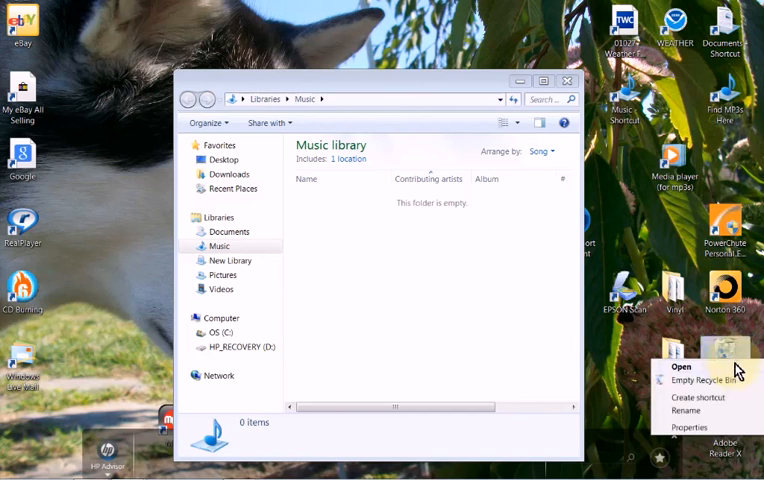
pyautogui.click(696, 380)
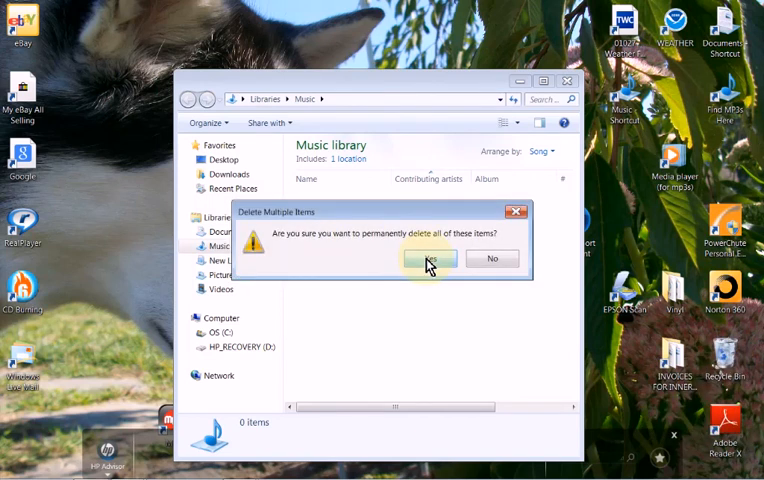
pyautogui.click(428, 258)
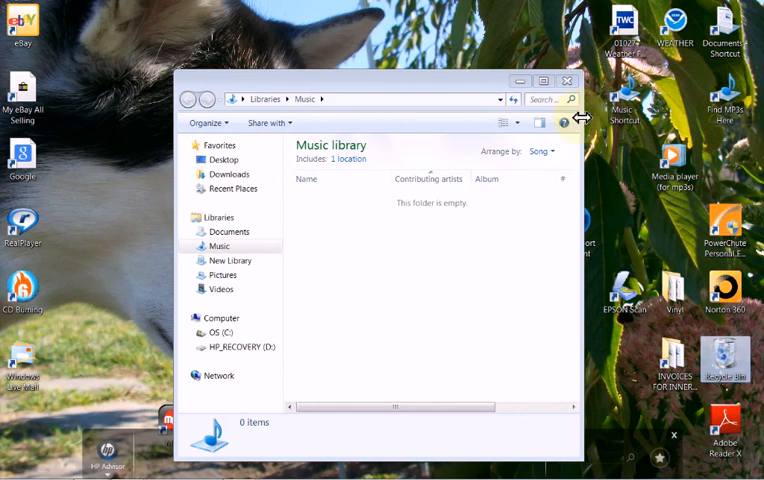